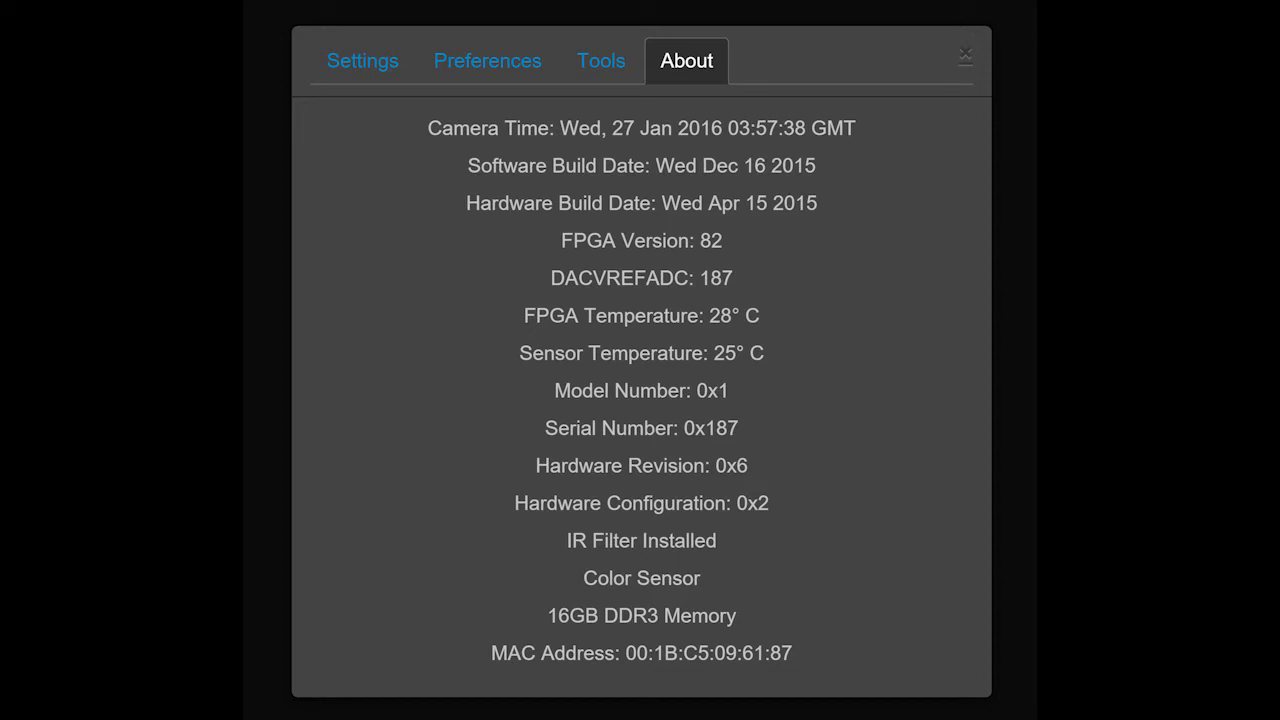
# Switch from the About page to the capture settings showing 600 ISO, 1/700 shutter, 700 fps, 6 shots
pyautogui.click(362, 60)
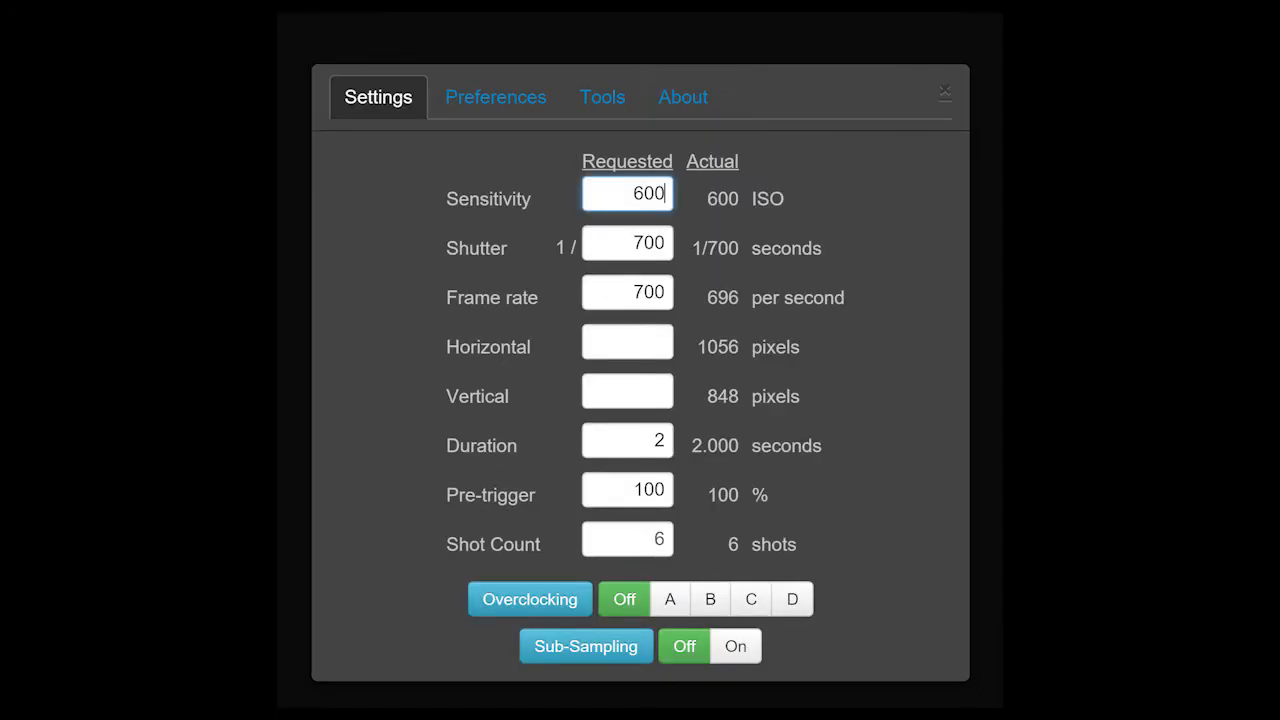